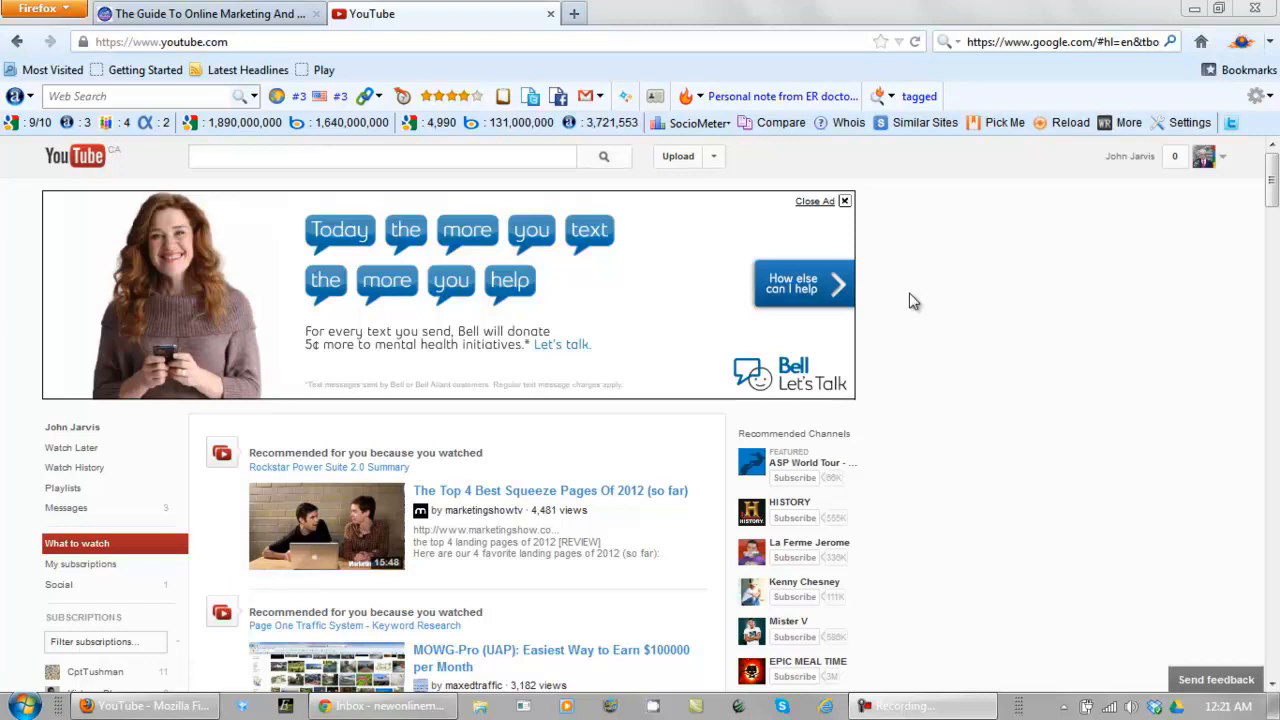
mouse_move(198, 62)
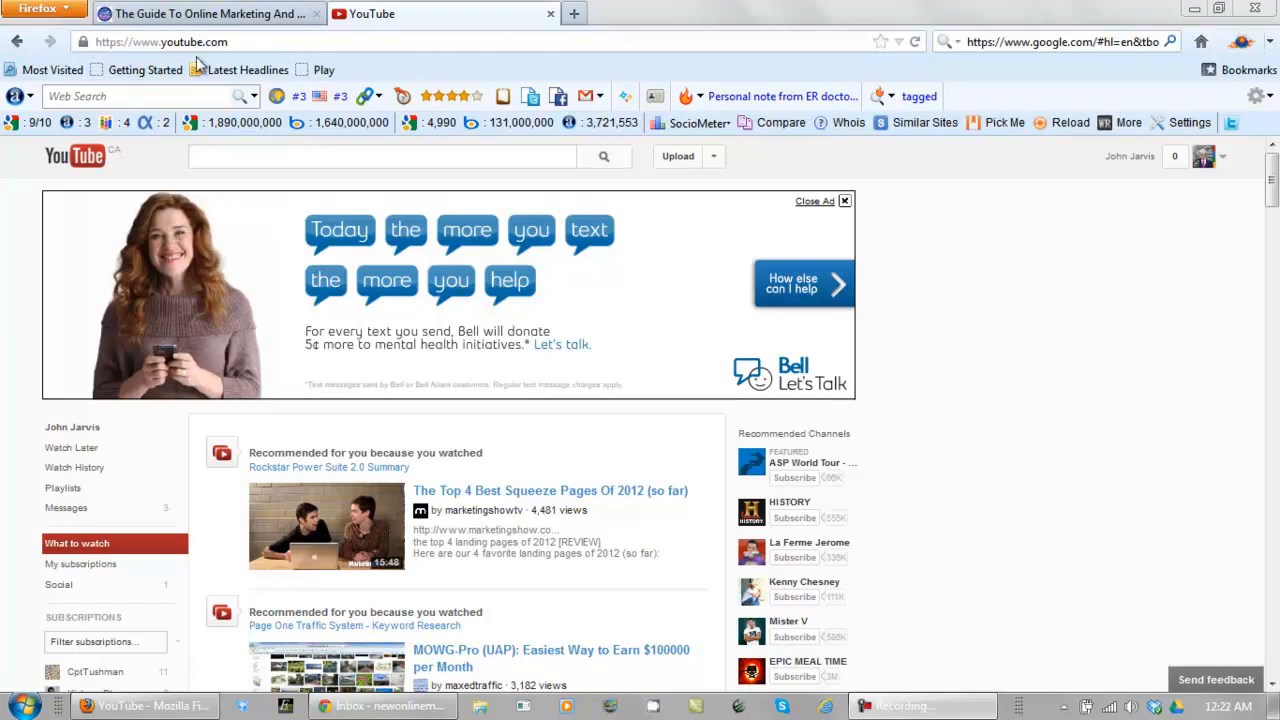
Search YouTube for 'Guide To Online Marketing' and list the results.
left_click(382, 156)
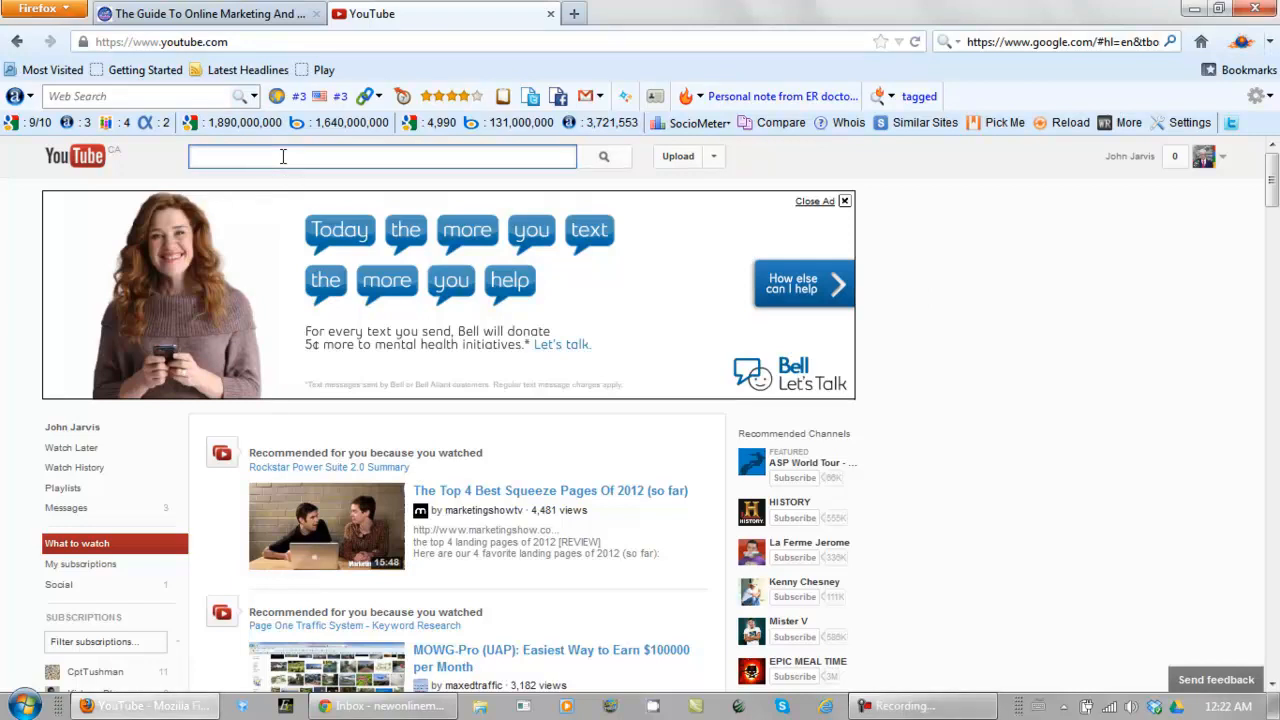
type("Guide To Online Marketing")
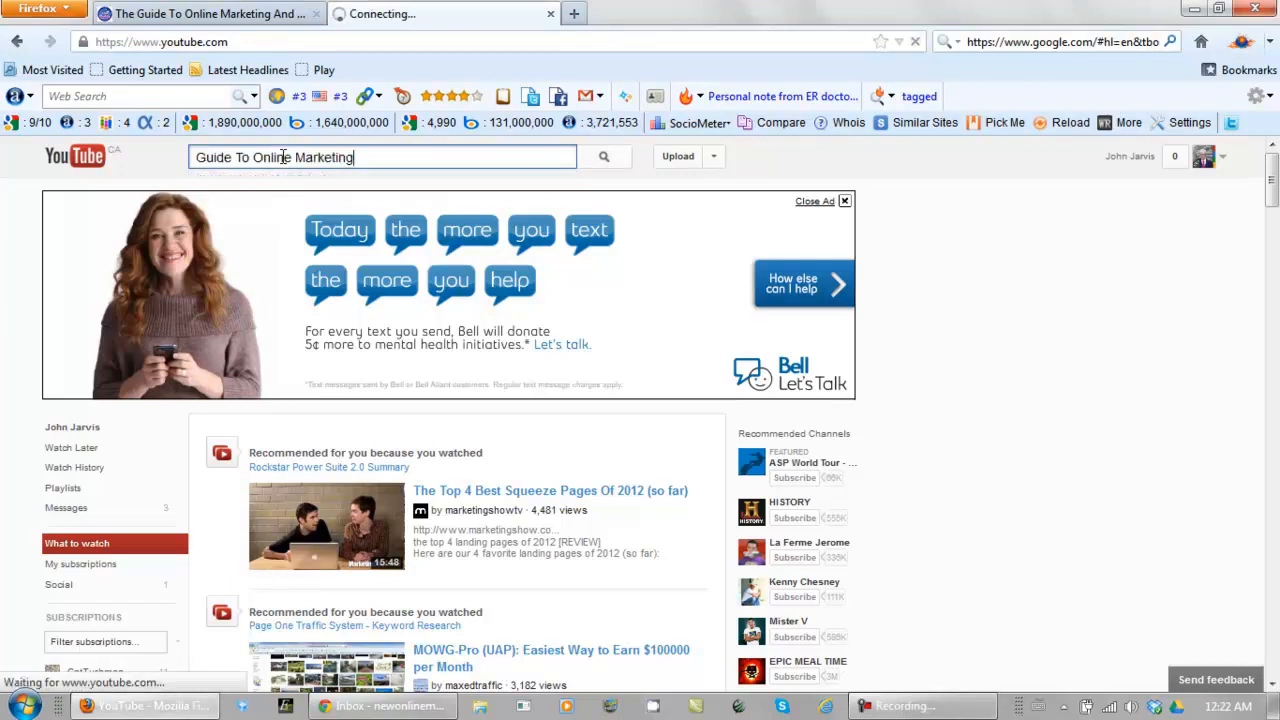
left_click(604, 156)
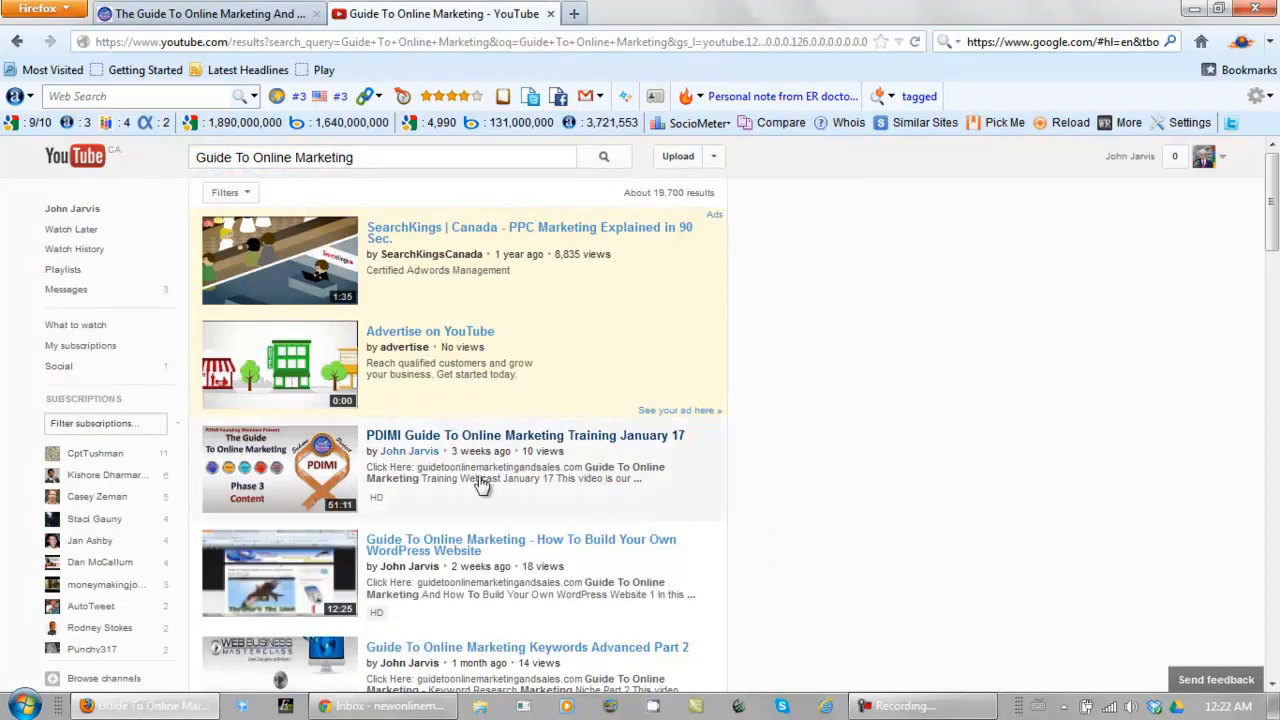
mouse_move(570, 478)
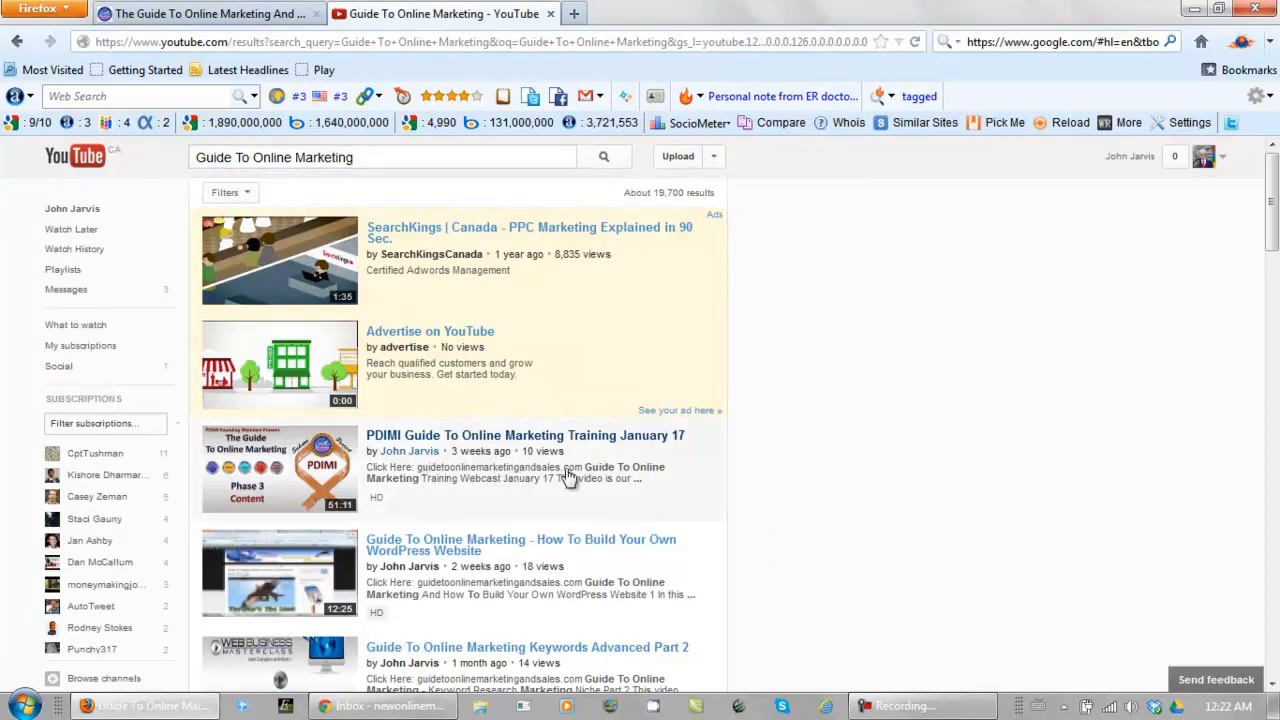
mouse_move(518, 486)
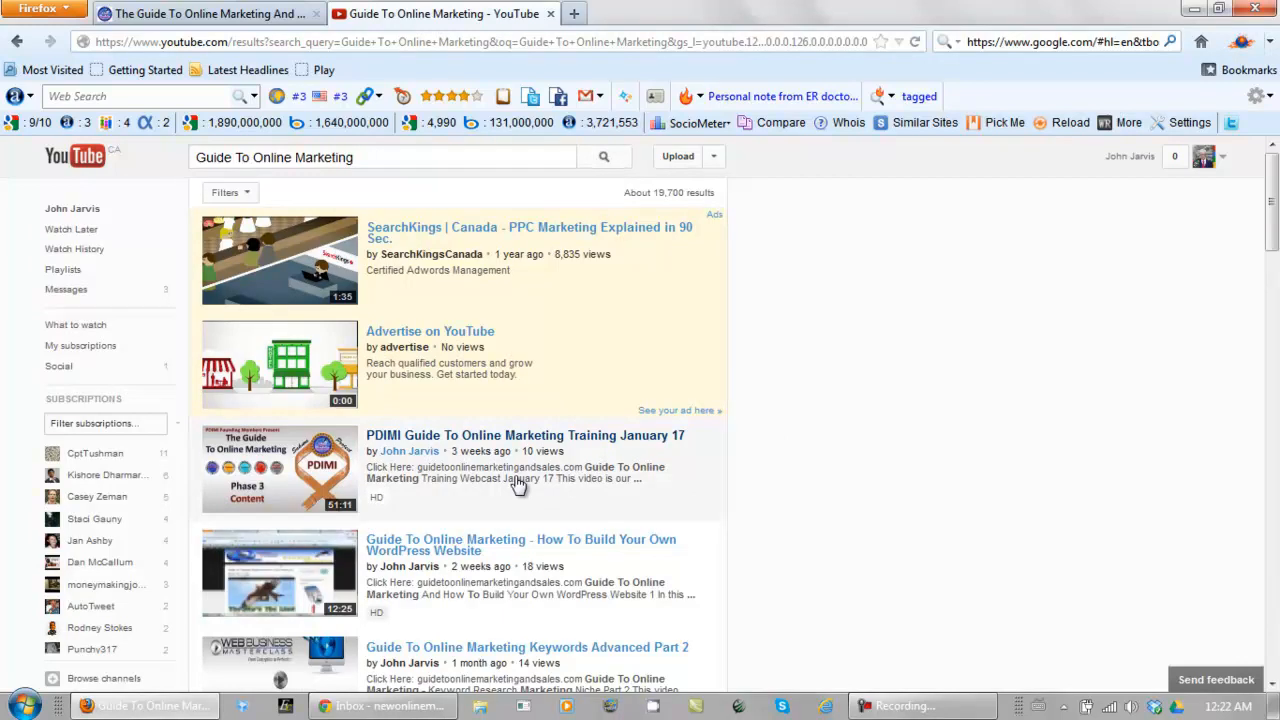
Scroll the results page to its bottom, past the Guide To Online Marketing playlist.
scroll("down", 3)
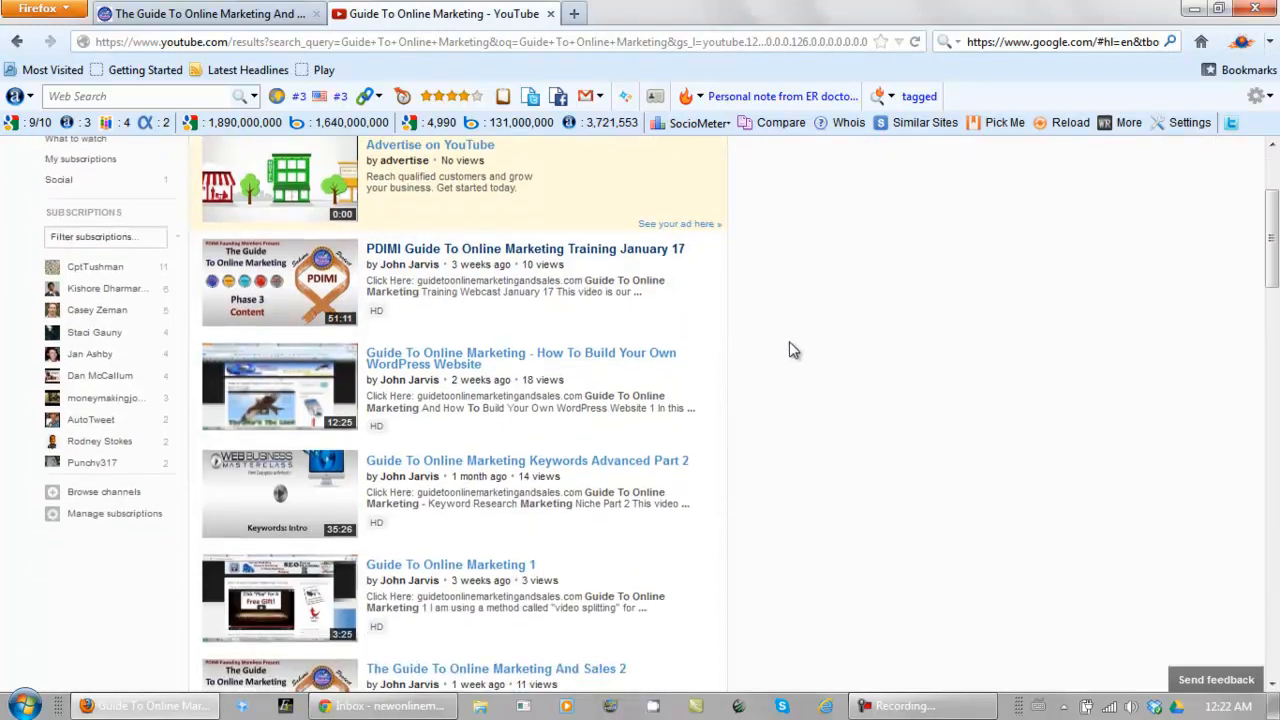
scroll("down", 3)
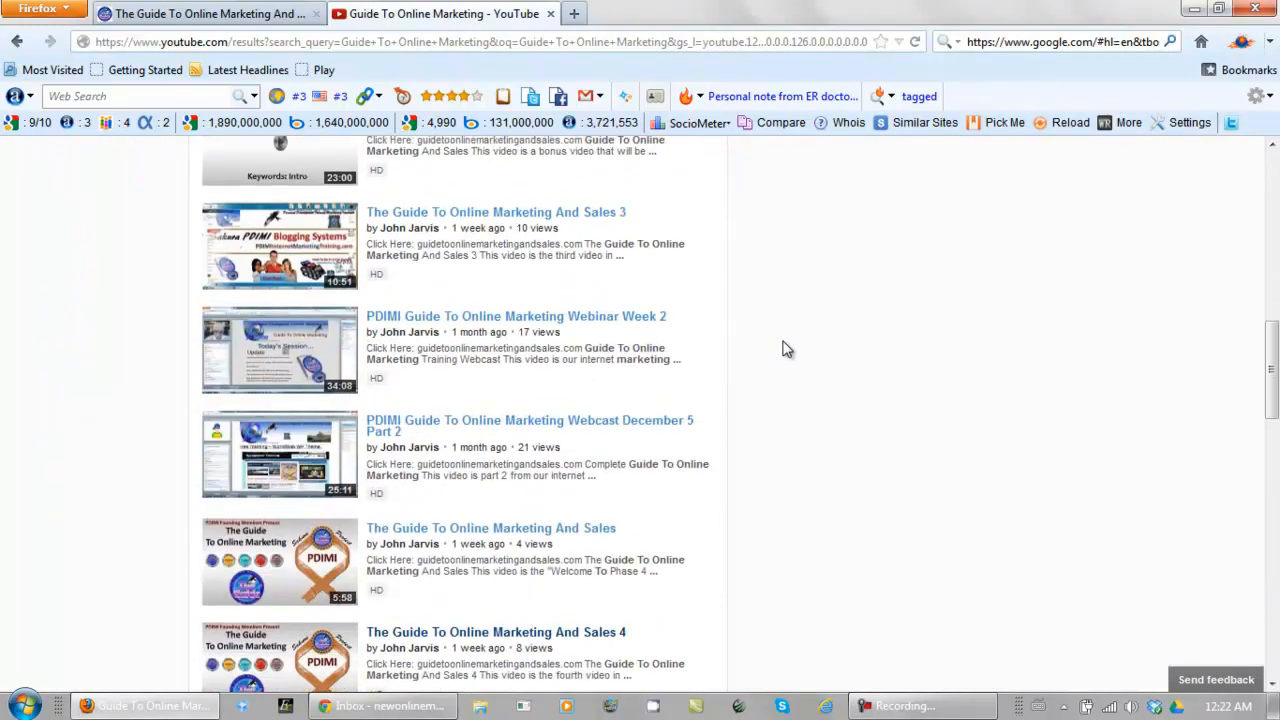
scroll("down", 3)
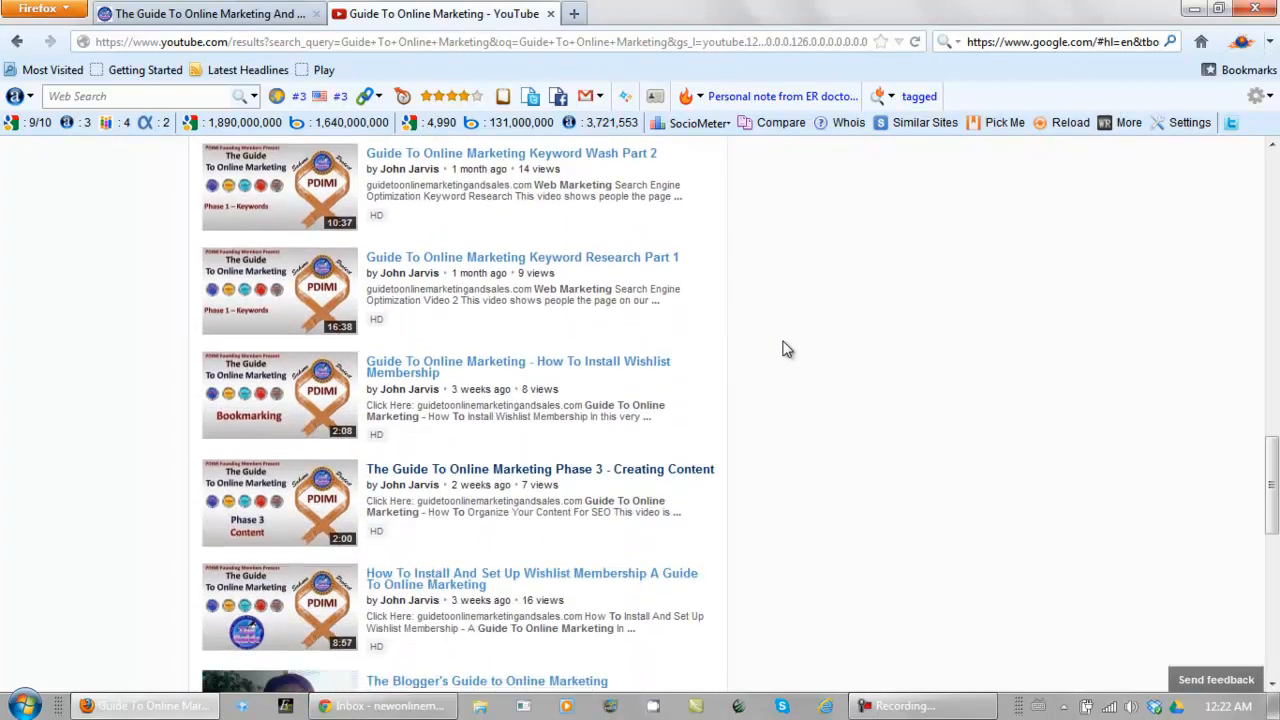
scroll("down", 3)
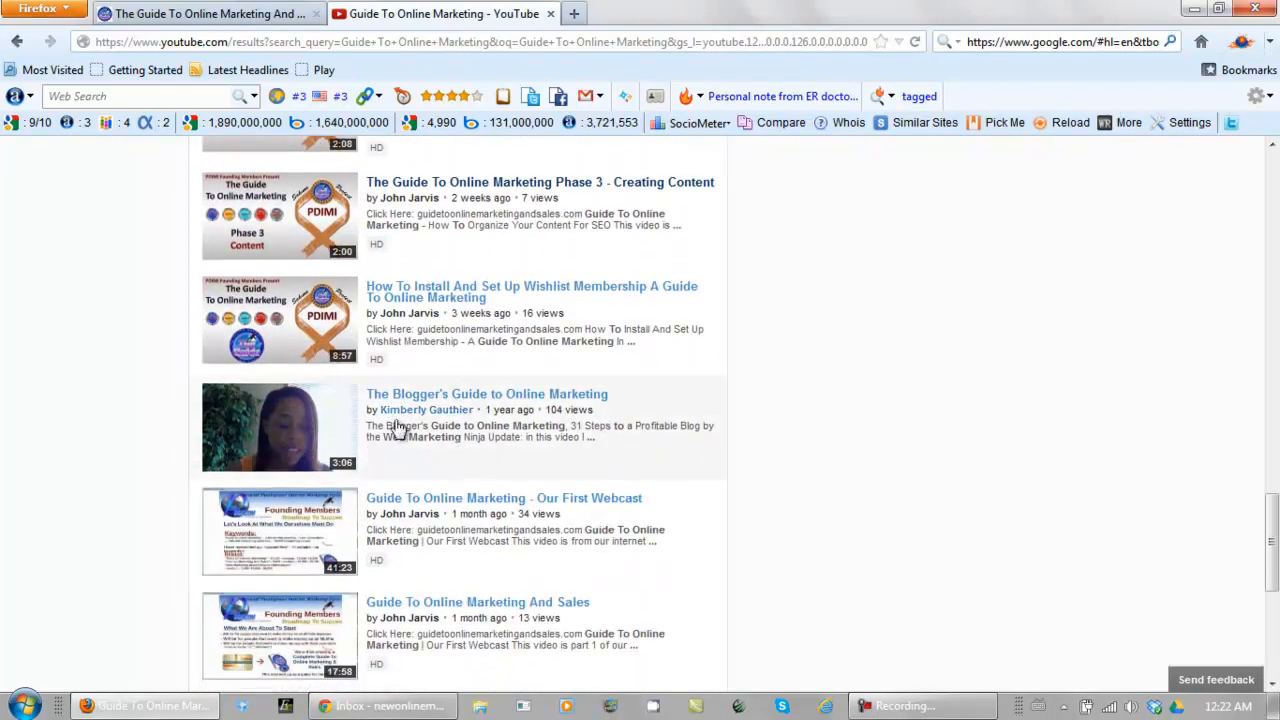
mouse_move(784, 370)
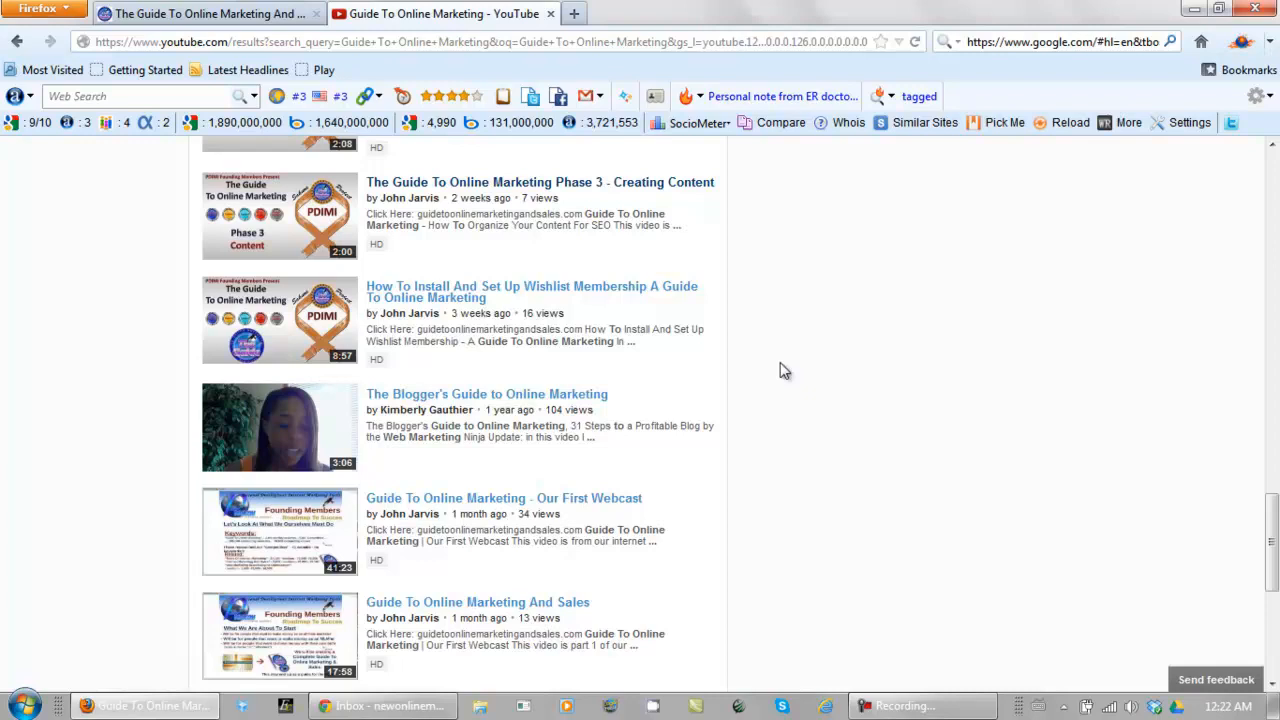
scroll("down", 3)
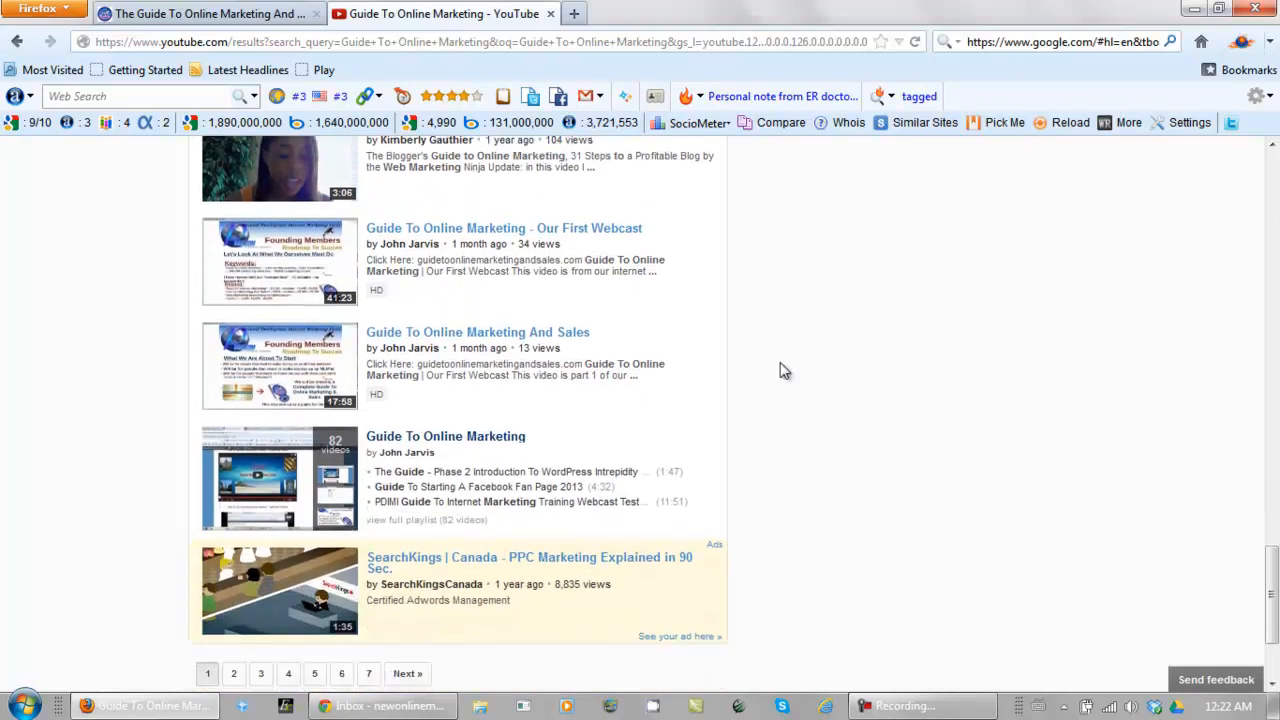
scroll("down", 3)
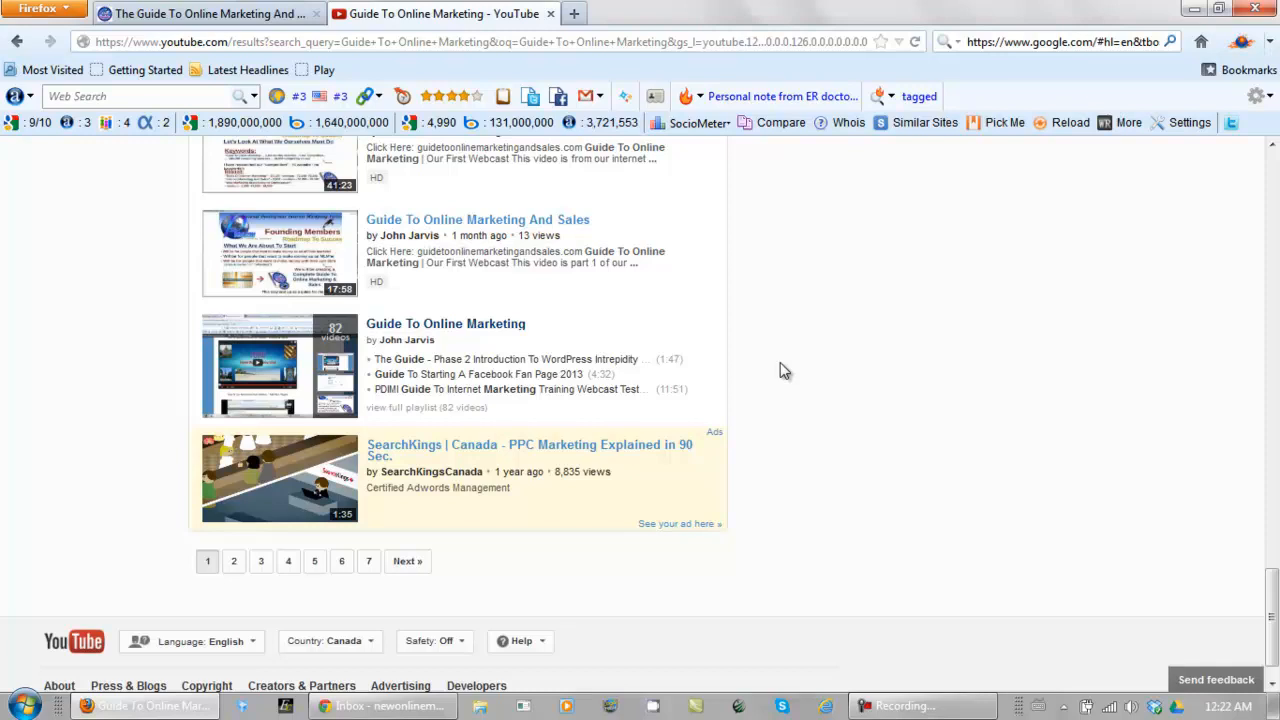
mouse_move(604, 388)
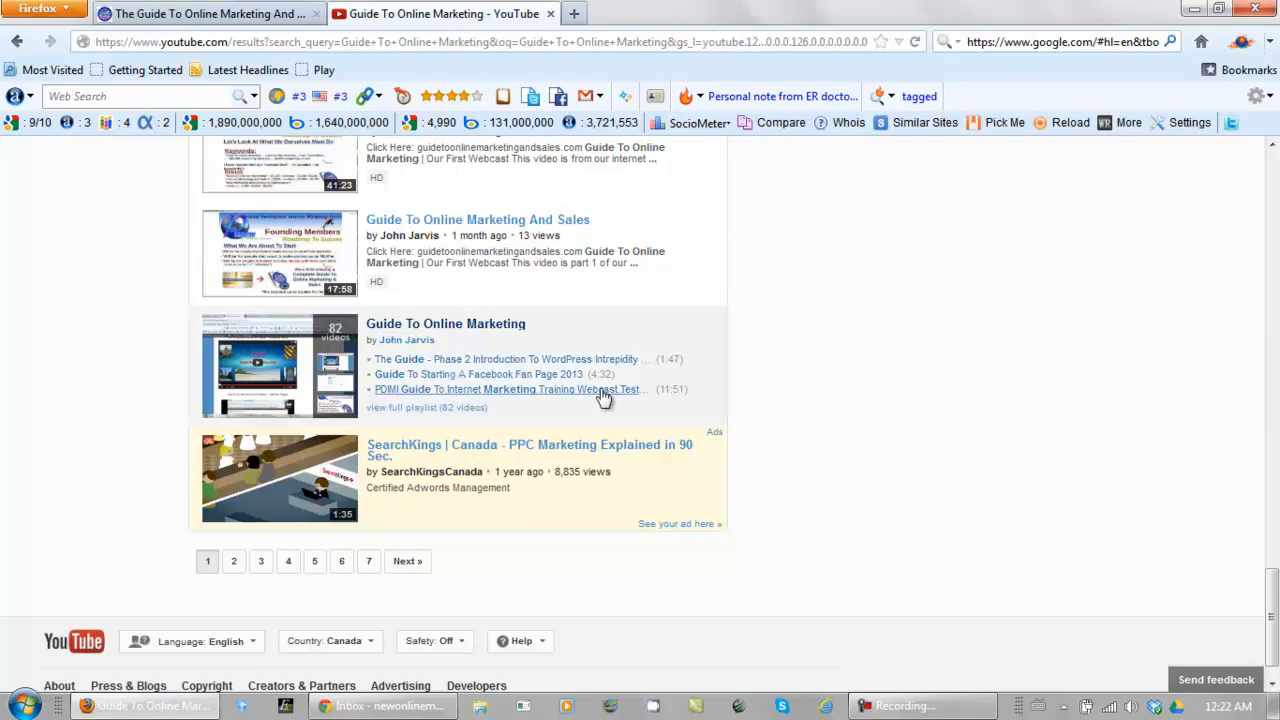
mouse_move(440, 404)
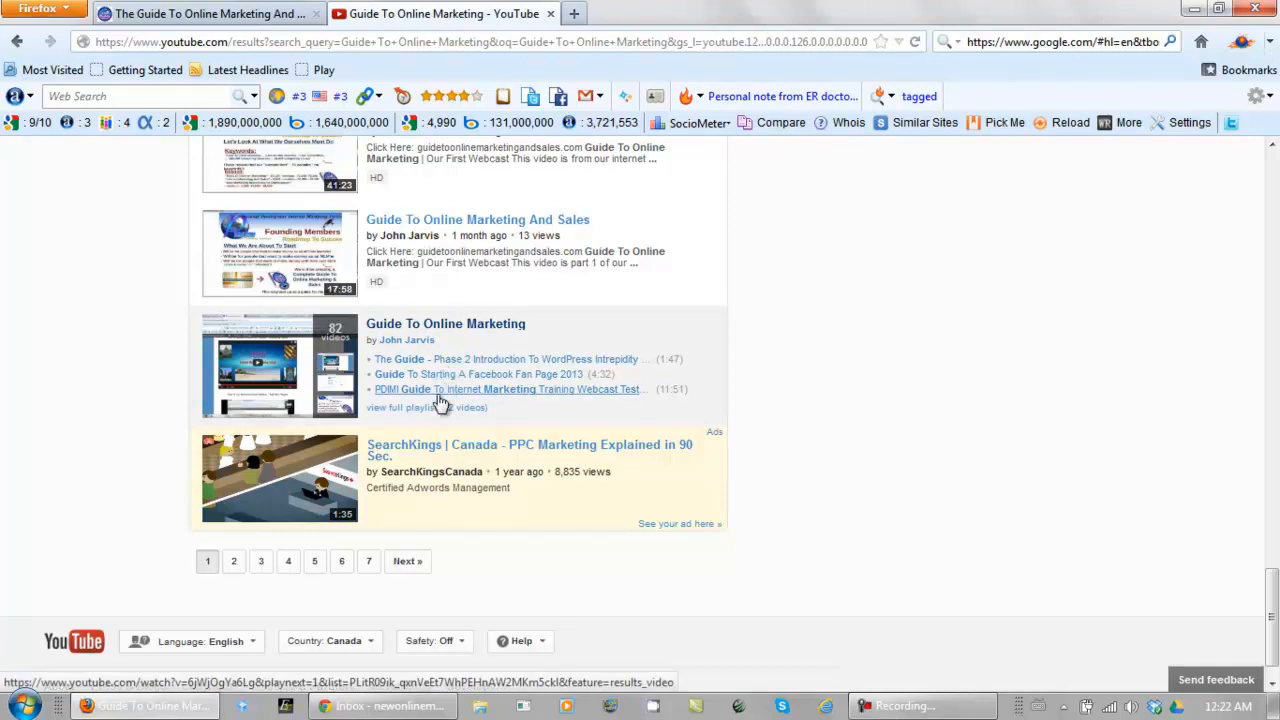
mouse_move(436, 380)
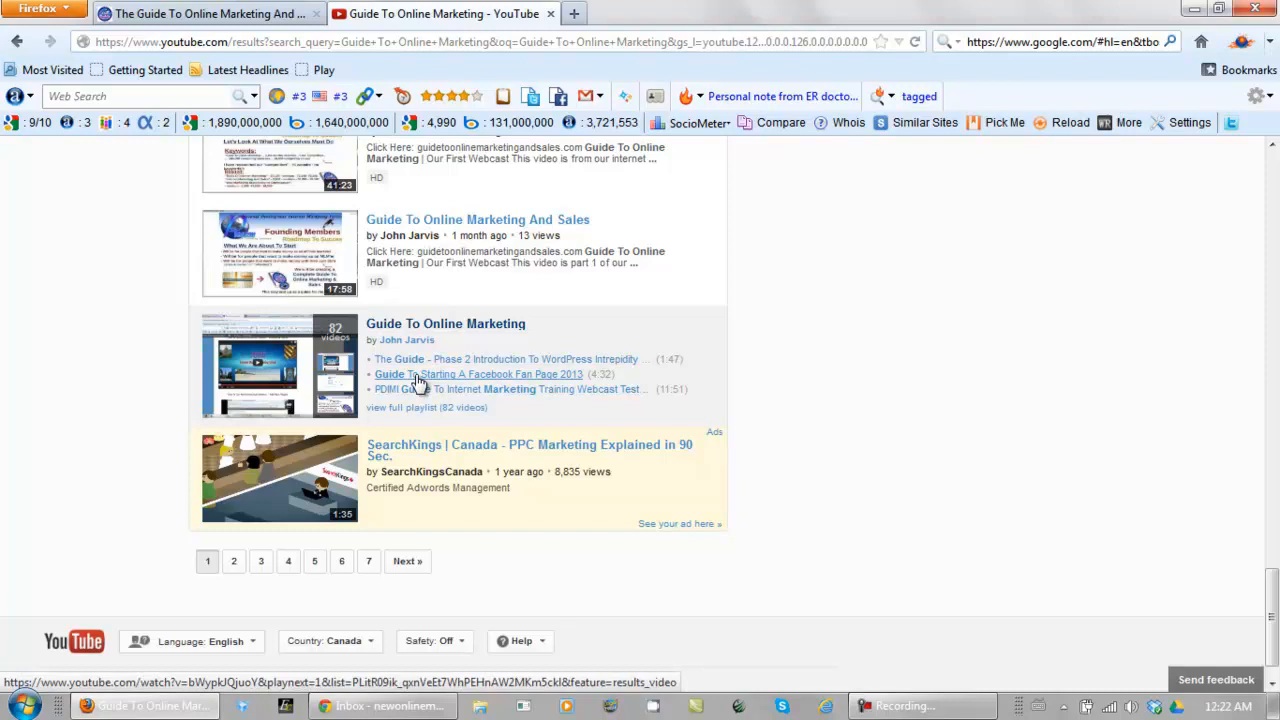
mouse_move(420, 362)
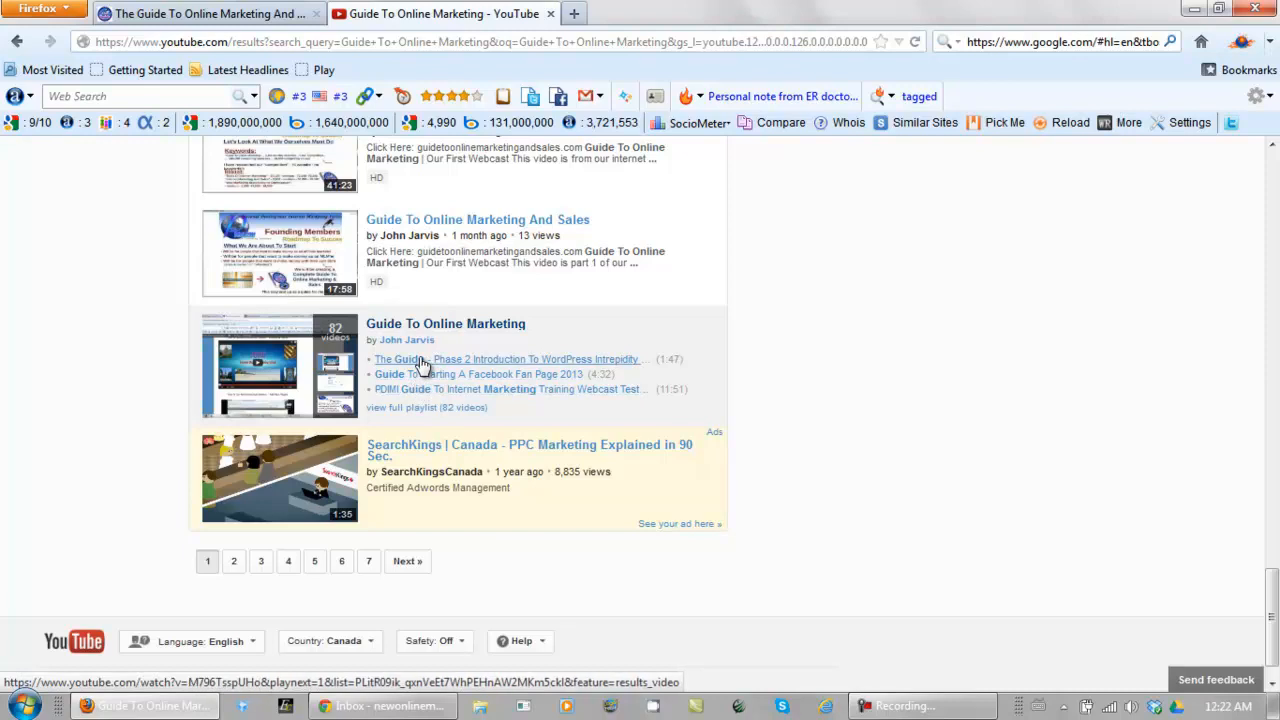
mouse_move(780, 414)
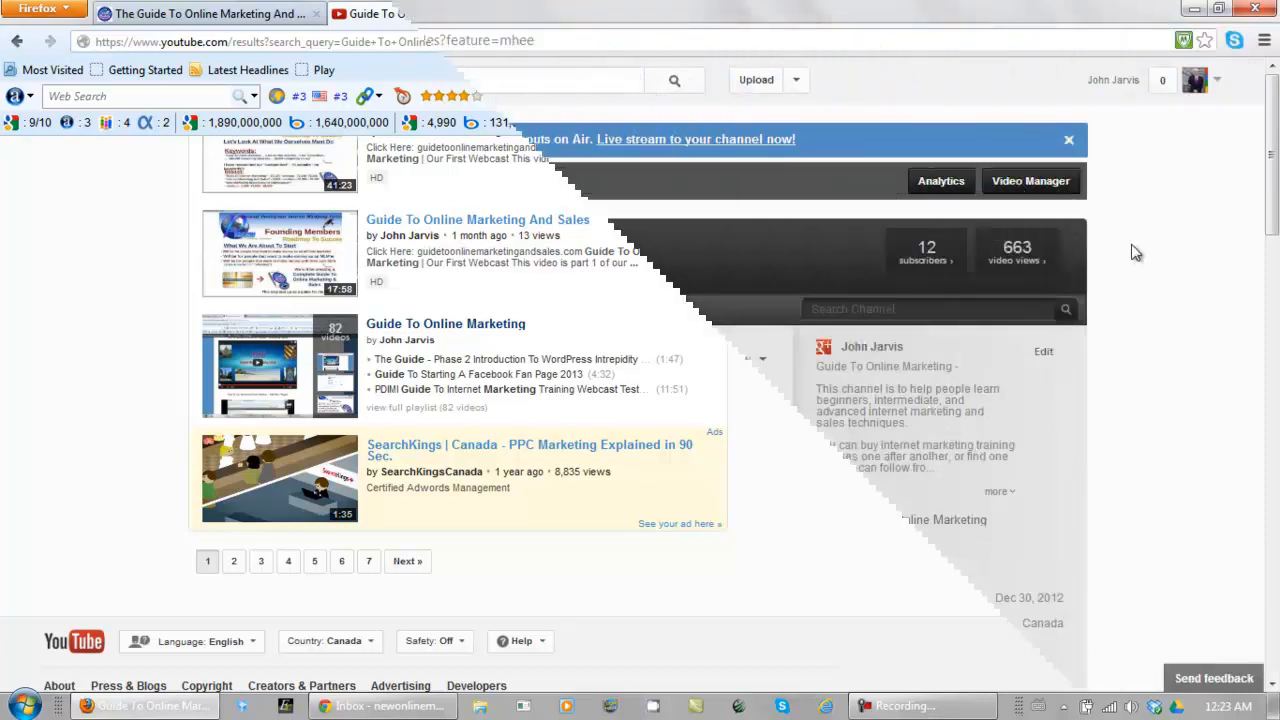
left_click(872, 346)
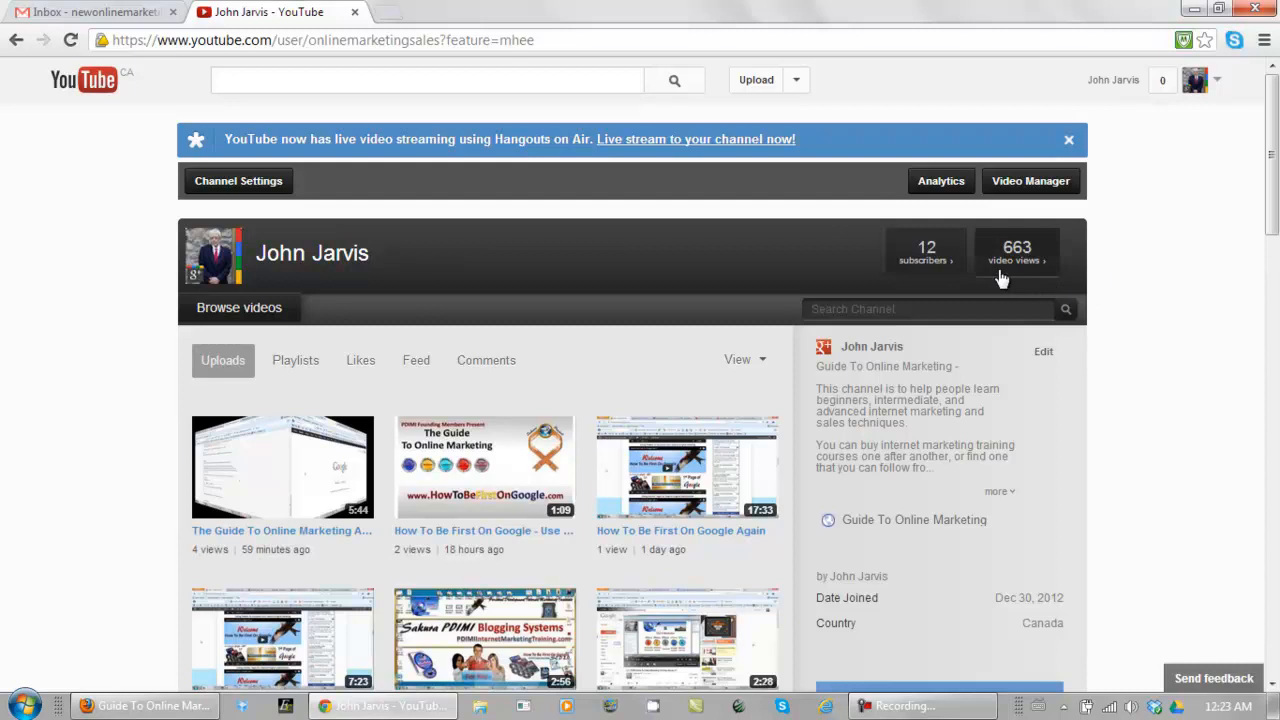
mouse_move(924, 256)
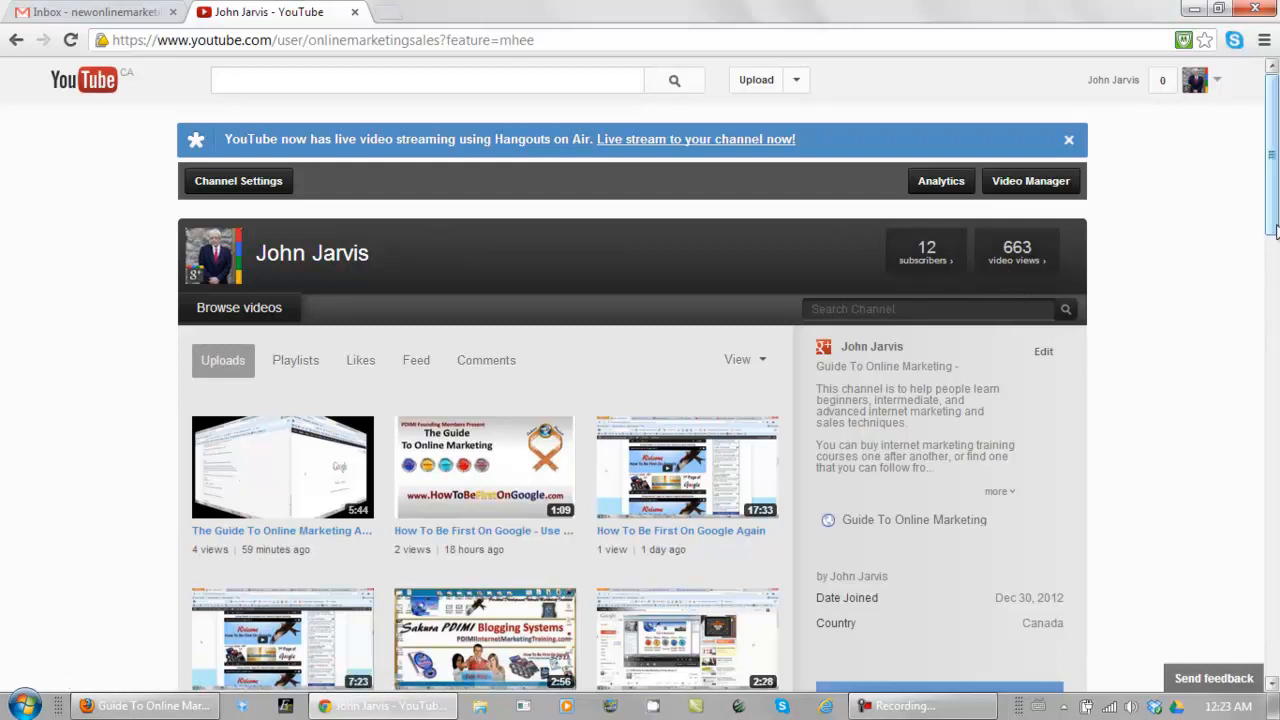
scroll("down", 3)
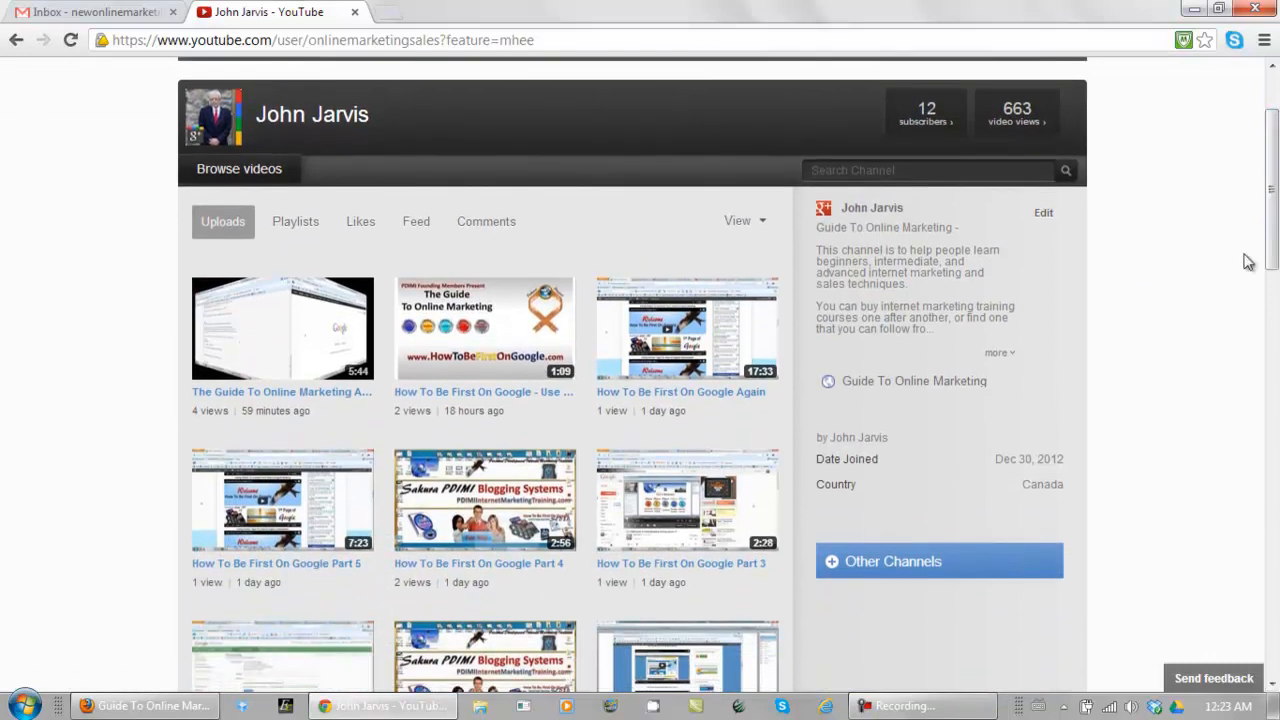
mouse_move(1000, 356)
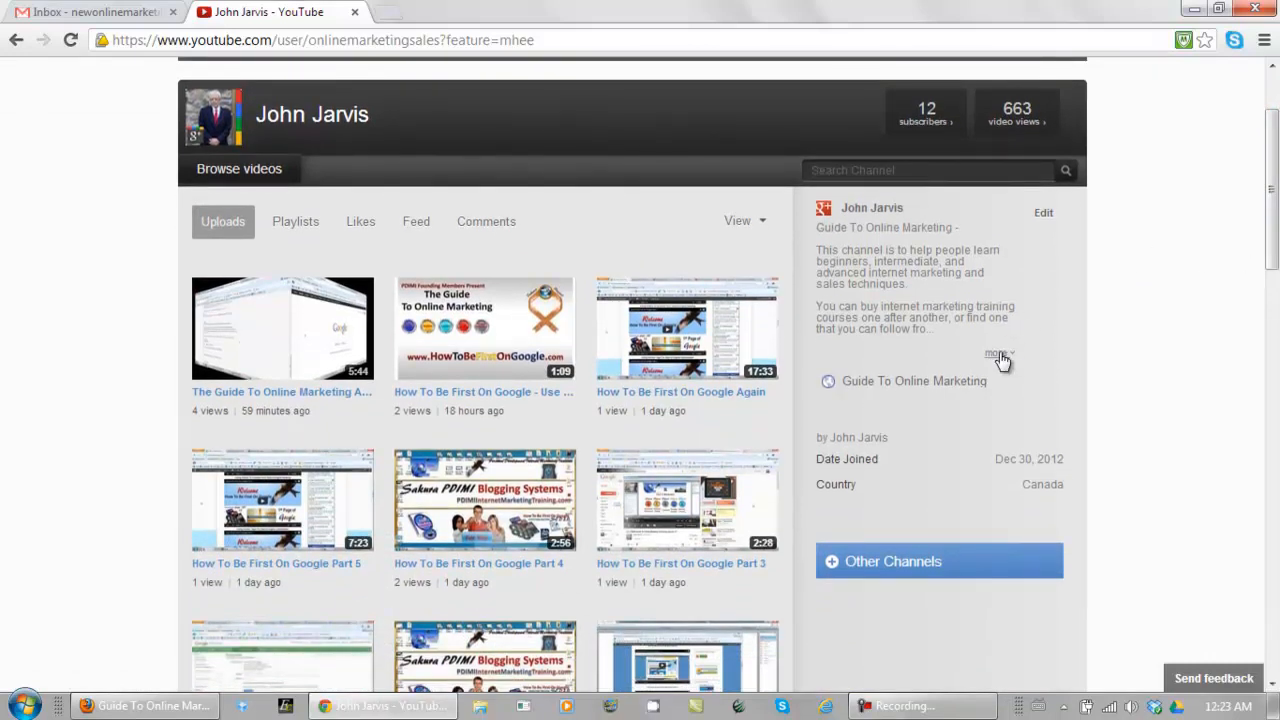
left_click(998, 354)
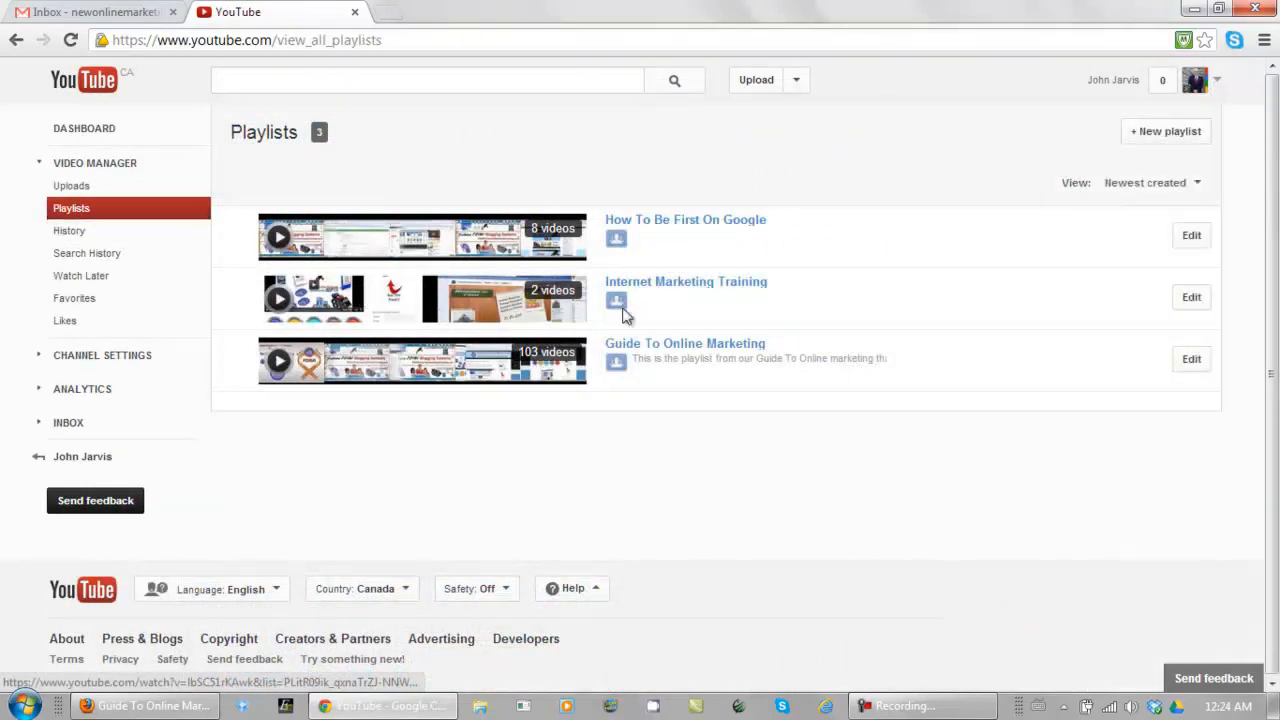
mouse_move(916, 216)
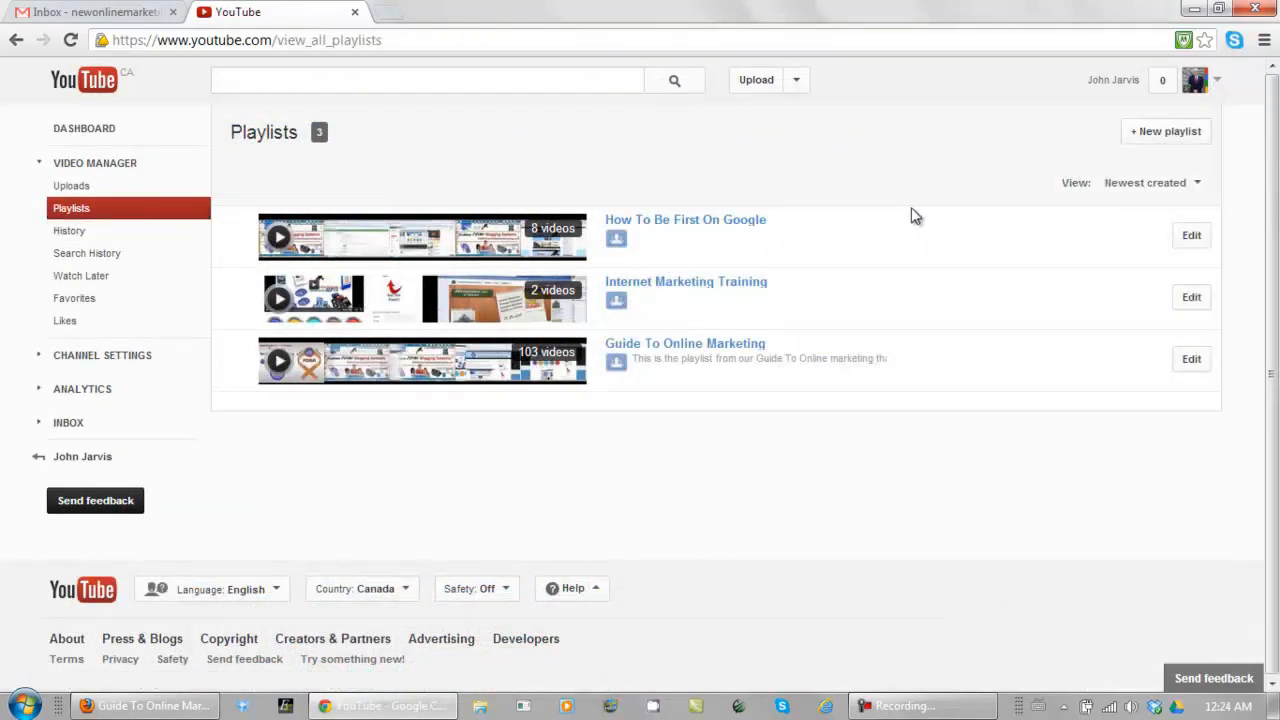
mouse_move(648, 244)
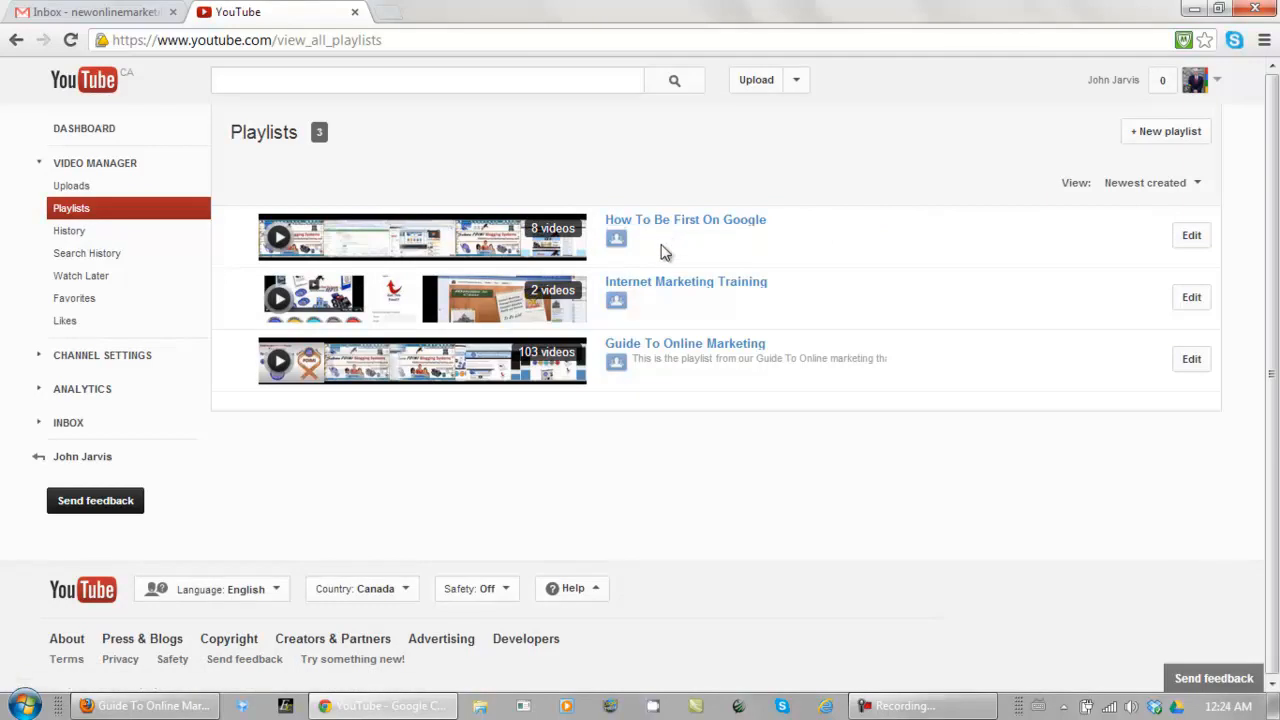
mouse_move(636, 290)
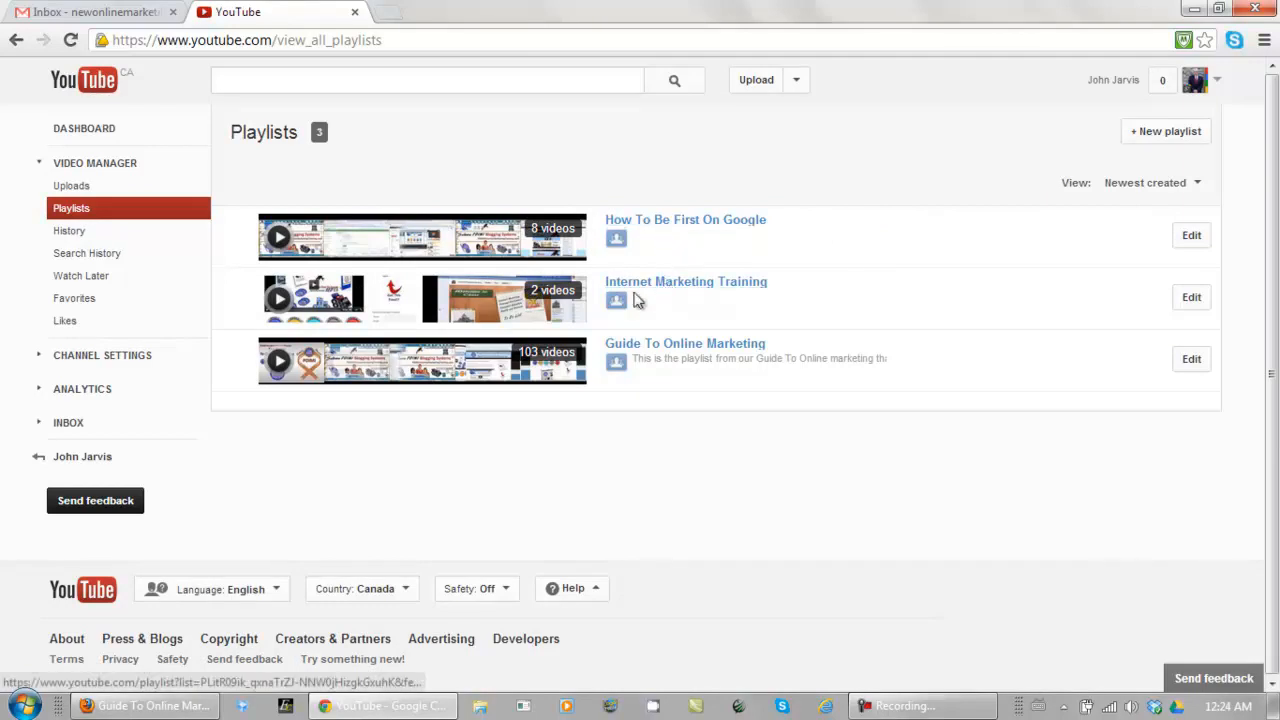
mouse_move(608, 302)
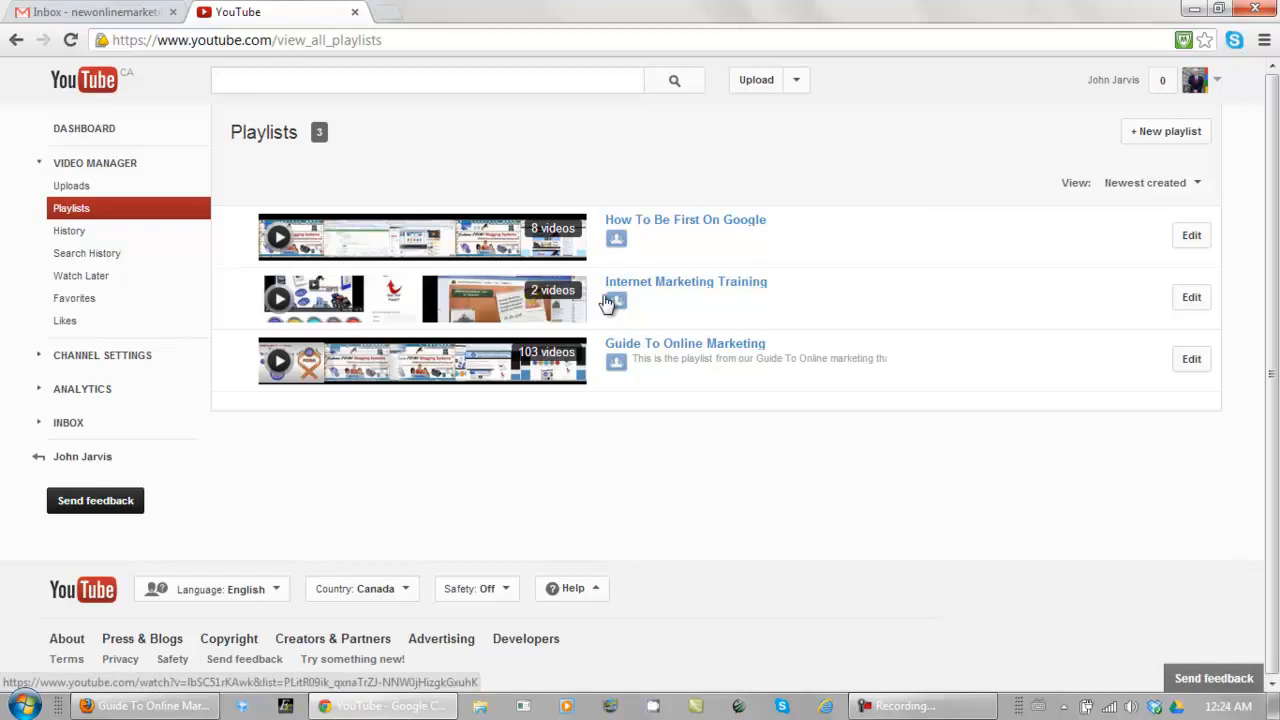
mouse_move(716, 310)
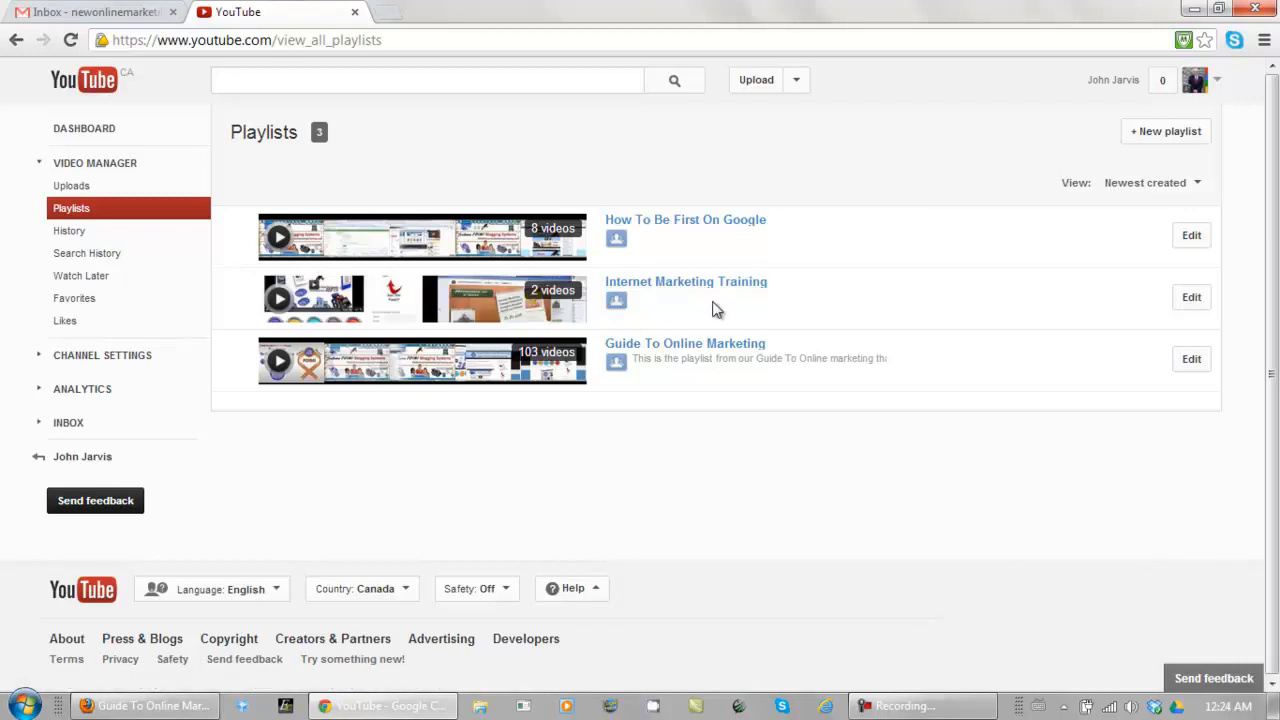
mouse_move(684, 344)
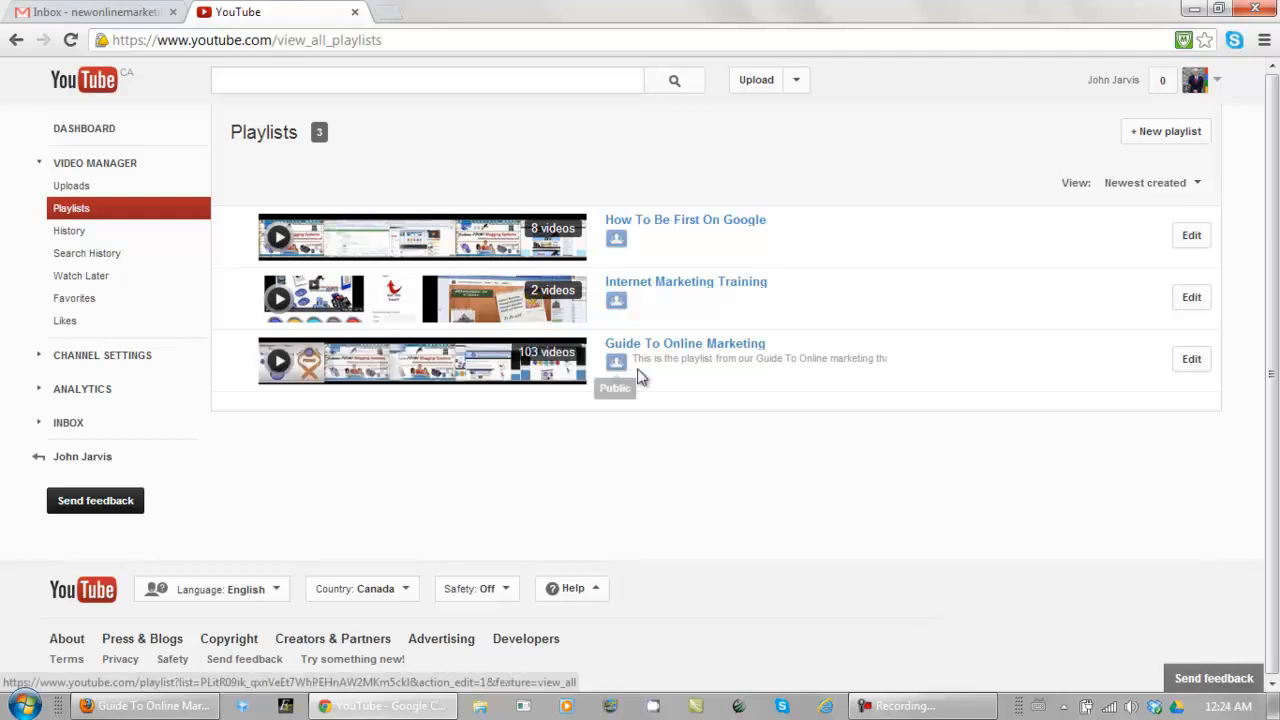
mouse_move(684, 344)
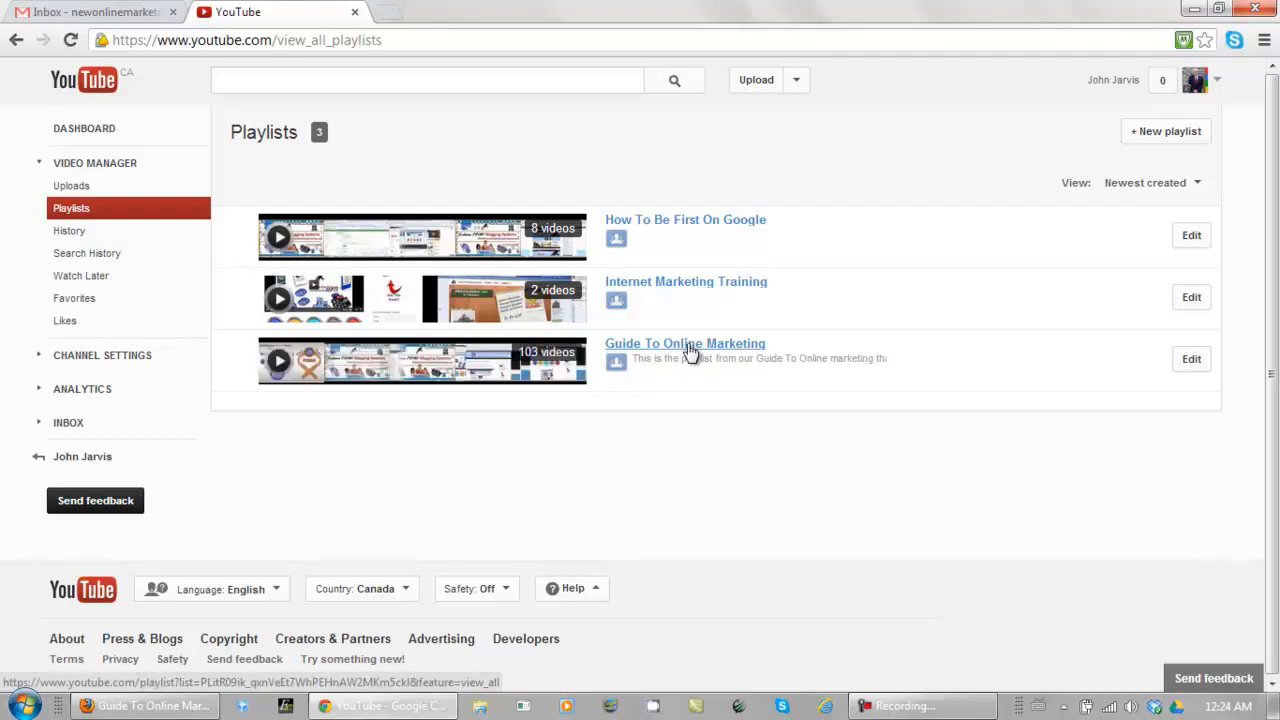
mouse_move(1216, 100)
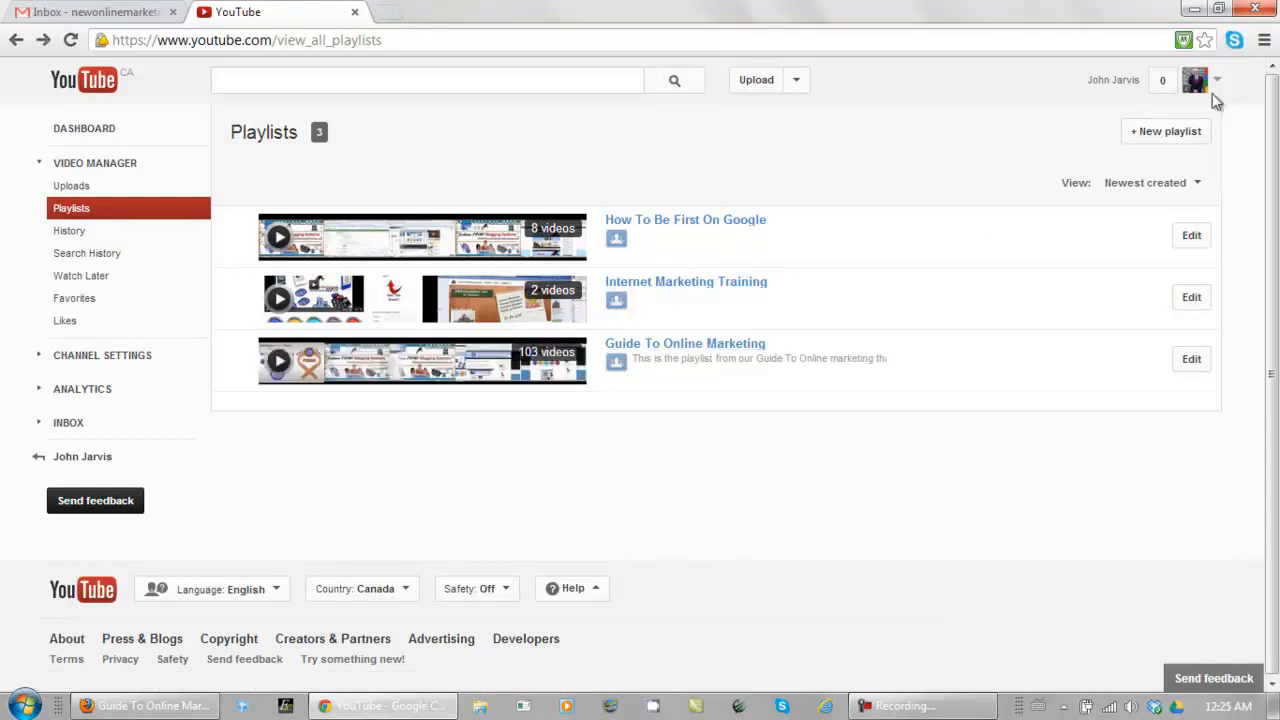
Return to the channel page via My channel in the account menu.
left_click(1196, 80)
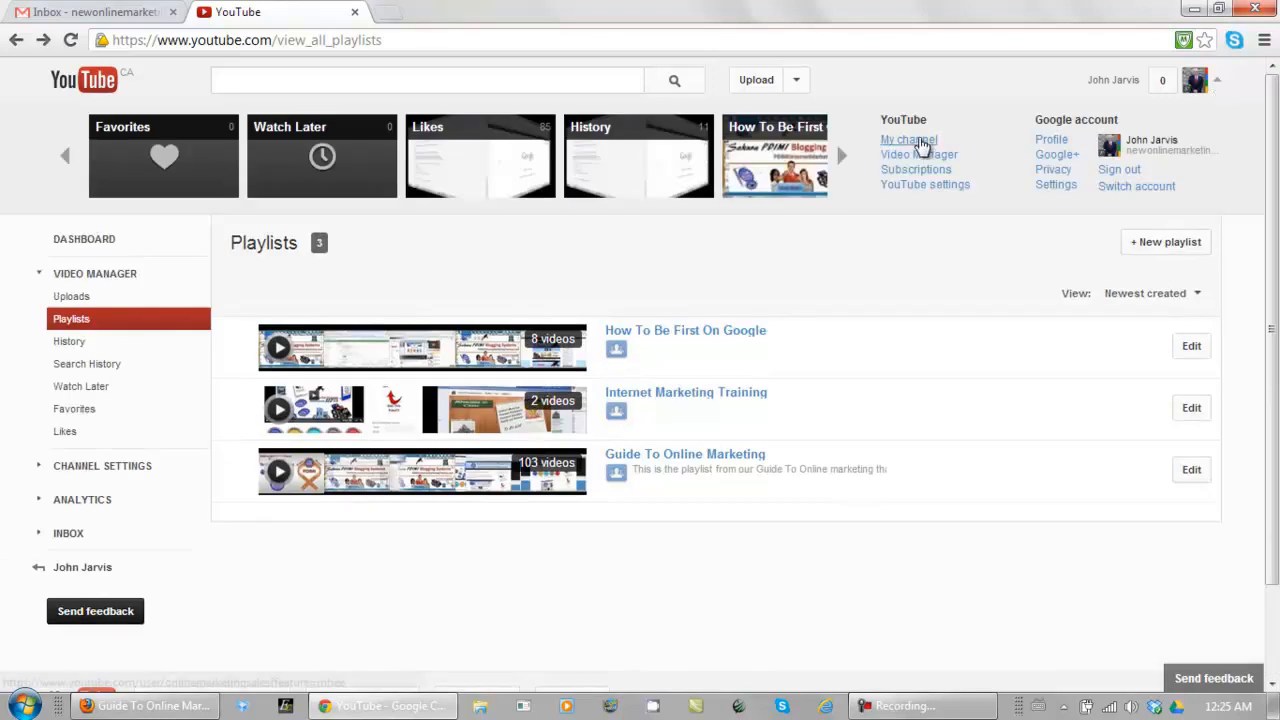
left_click(908, 140)
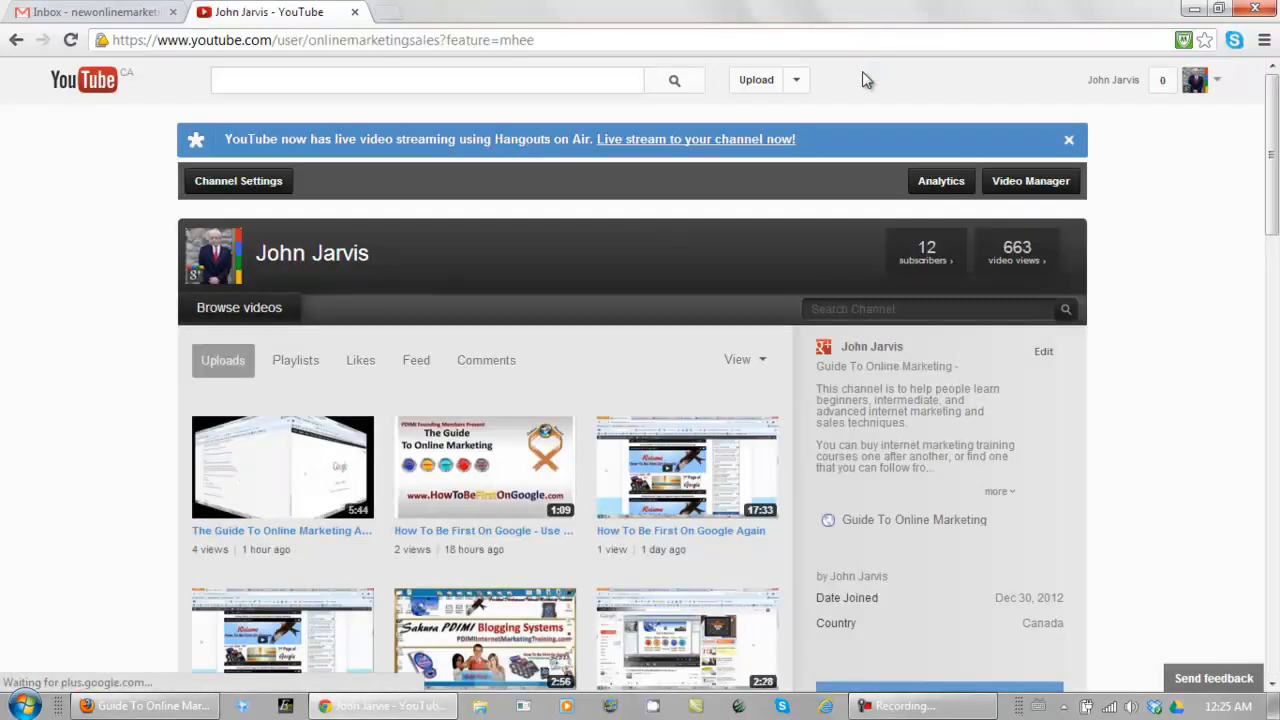